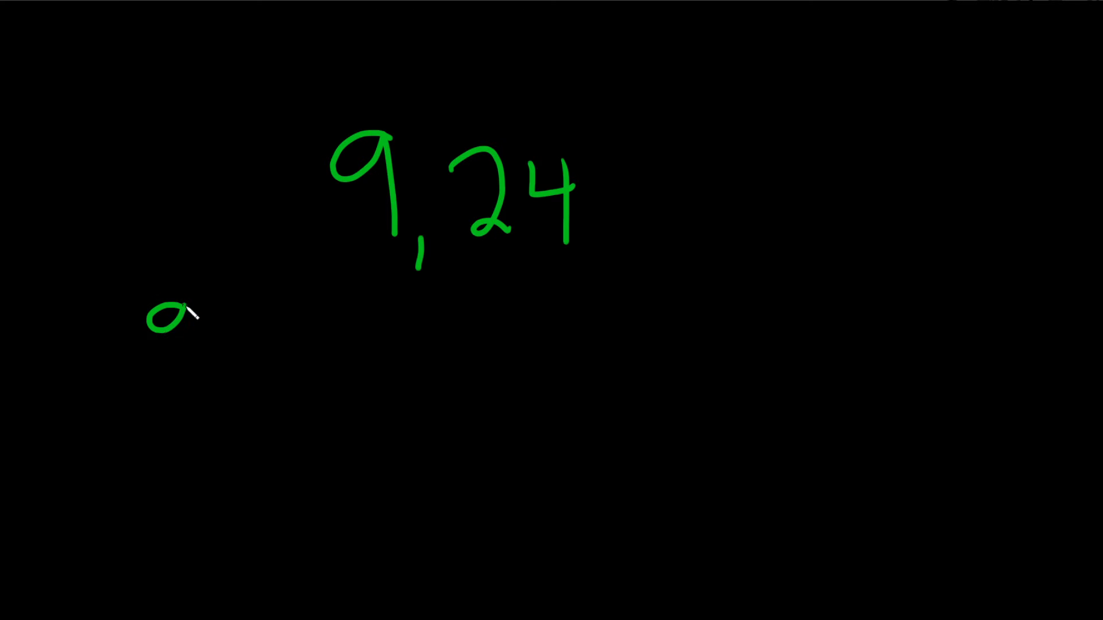
- Handwrite "9: 1,3,9" in green below "9, 24"
drag(176, 316, 232, 380)
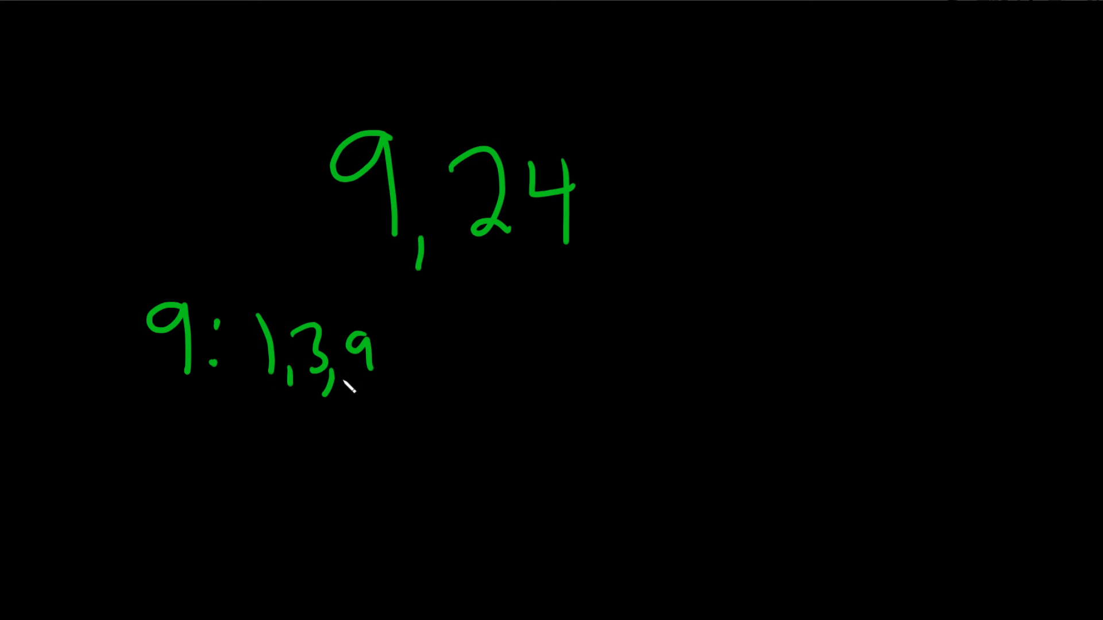
mouse_move(246, 415)
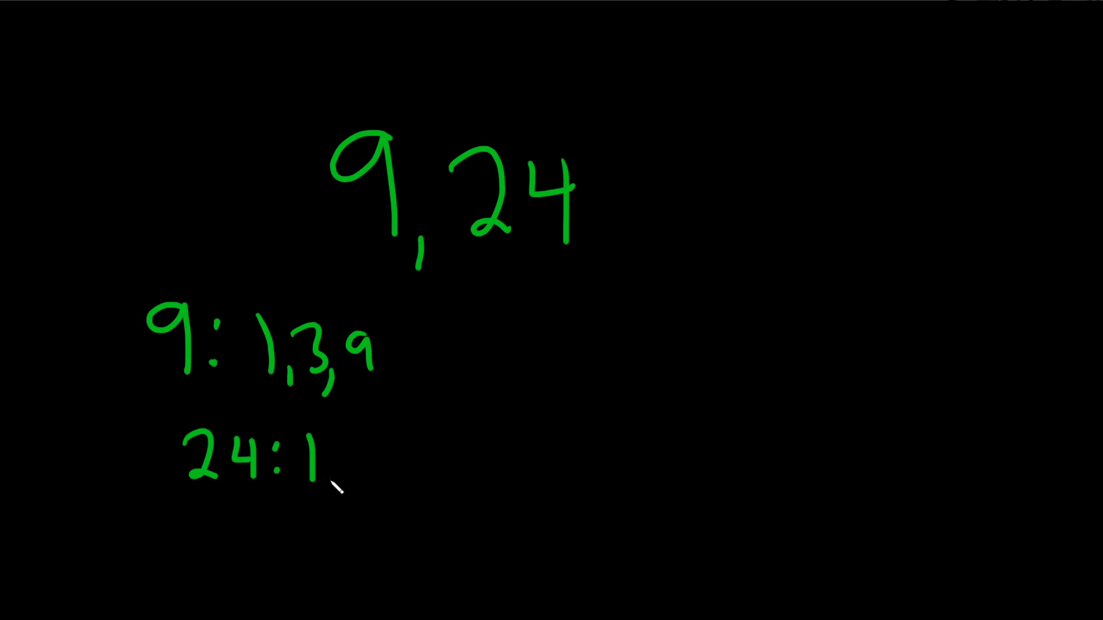
- Handwrite "24: 1,2,3,4,6,8" on the line below the factors of 9
text(,2,3)
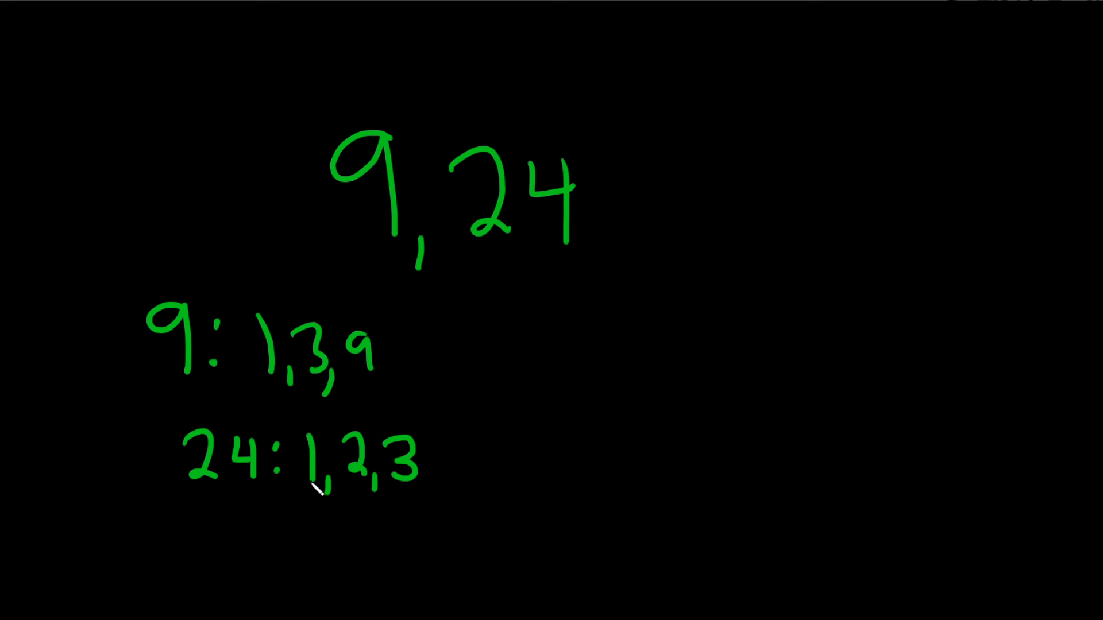
text(,4,6,8,)
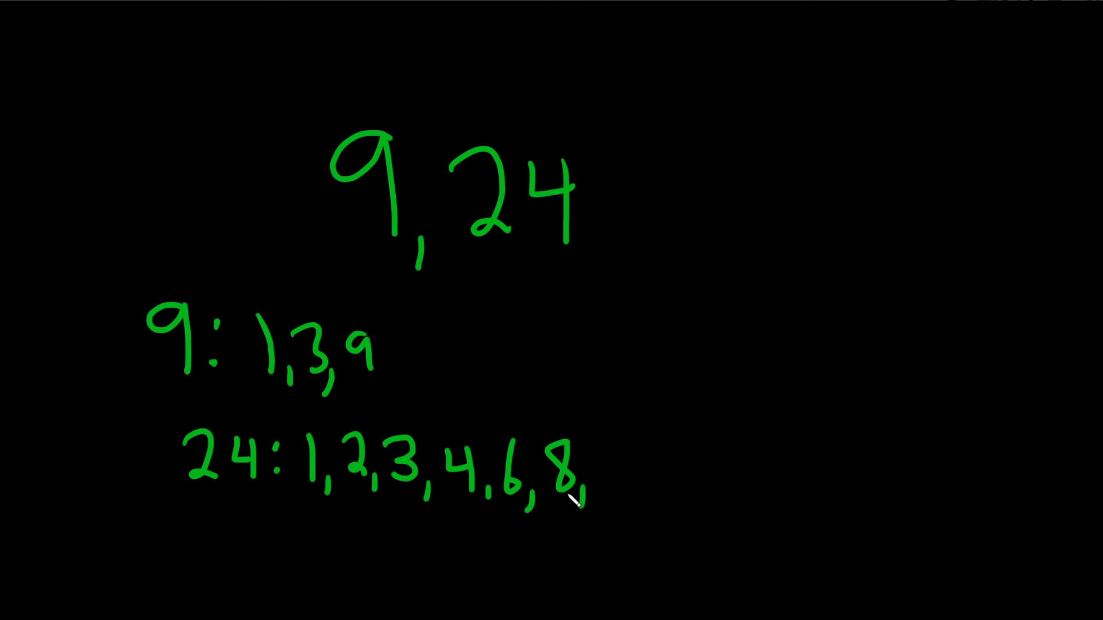
mouse_move(608, 485)
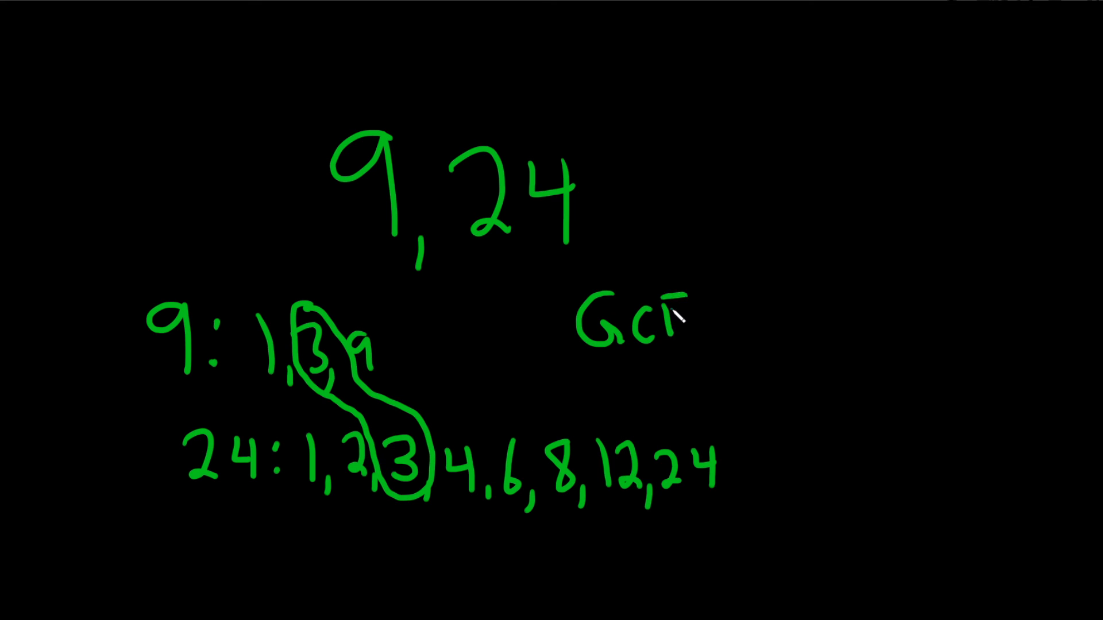
- Circle the shared factor 3 and start writing "GCF(9,24)" to the right
text(19,2)
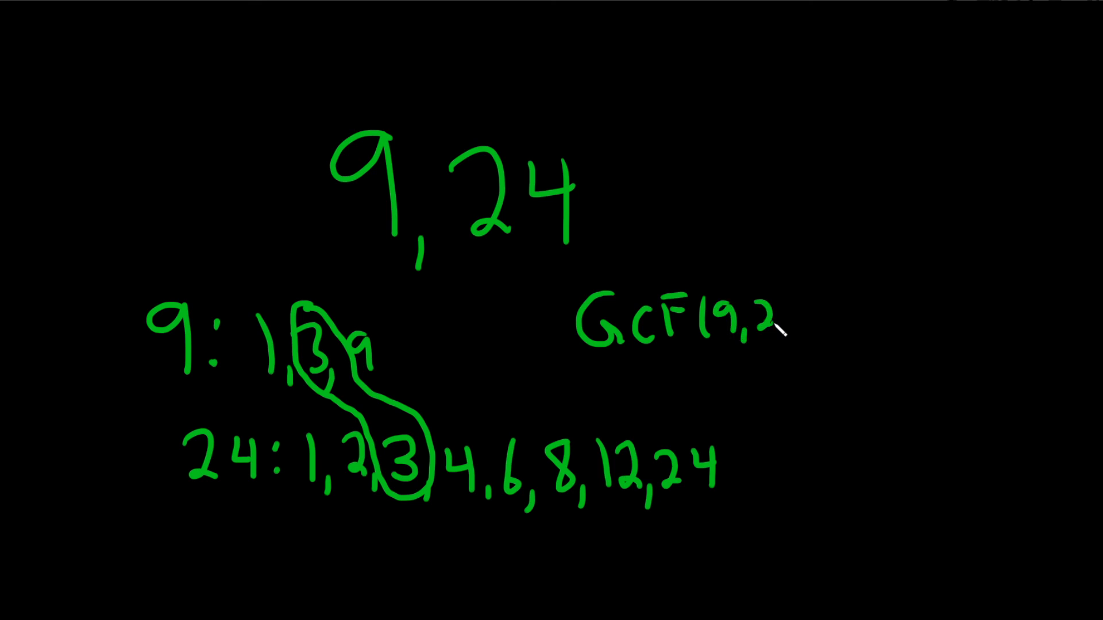